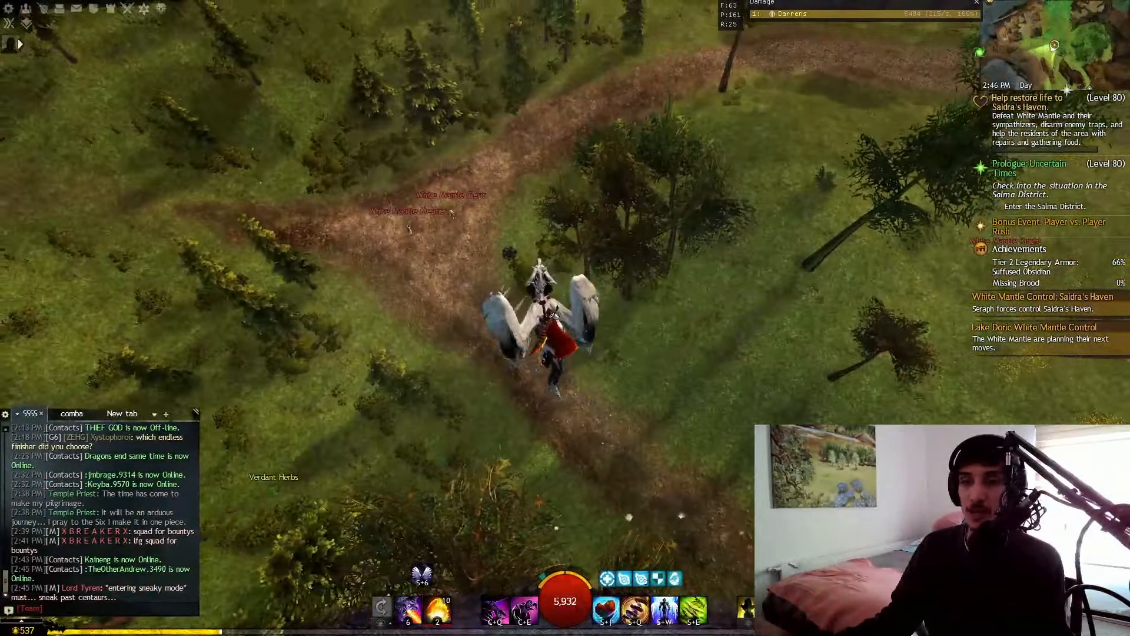
Mount the white winged griffon and glide over Lake Doric's forested hills and dirt road
key(m)
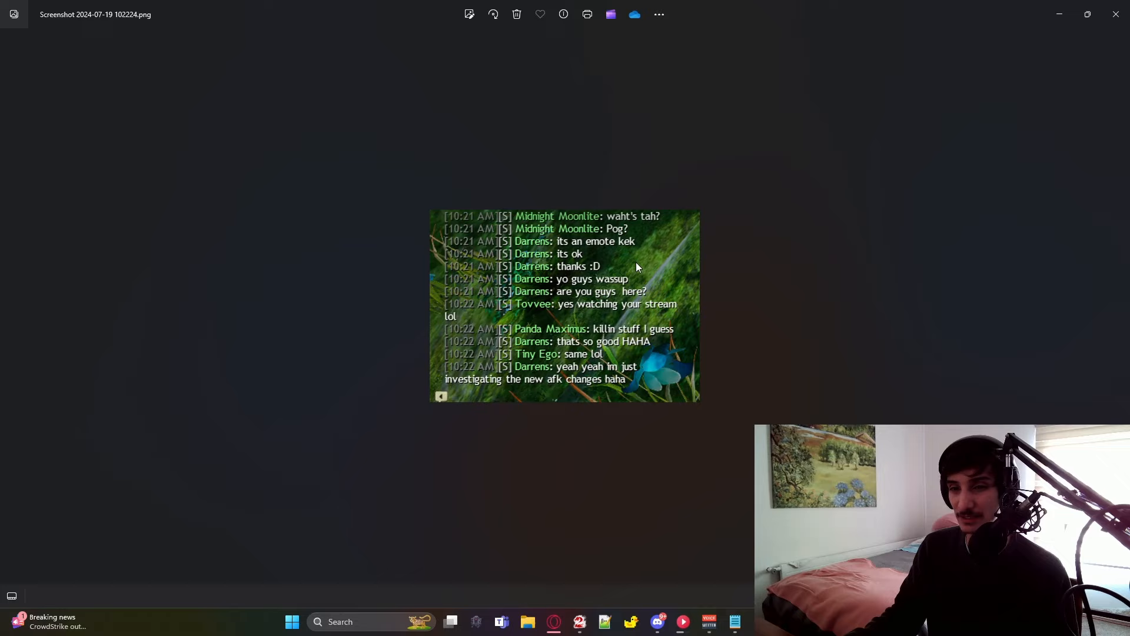
mouse_move(547, 216)
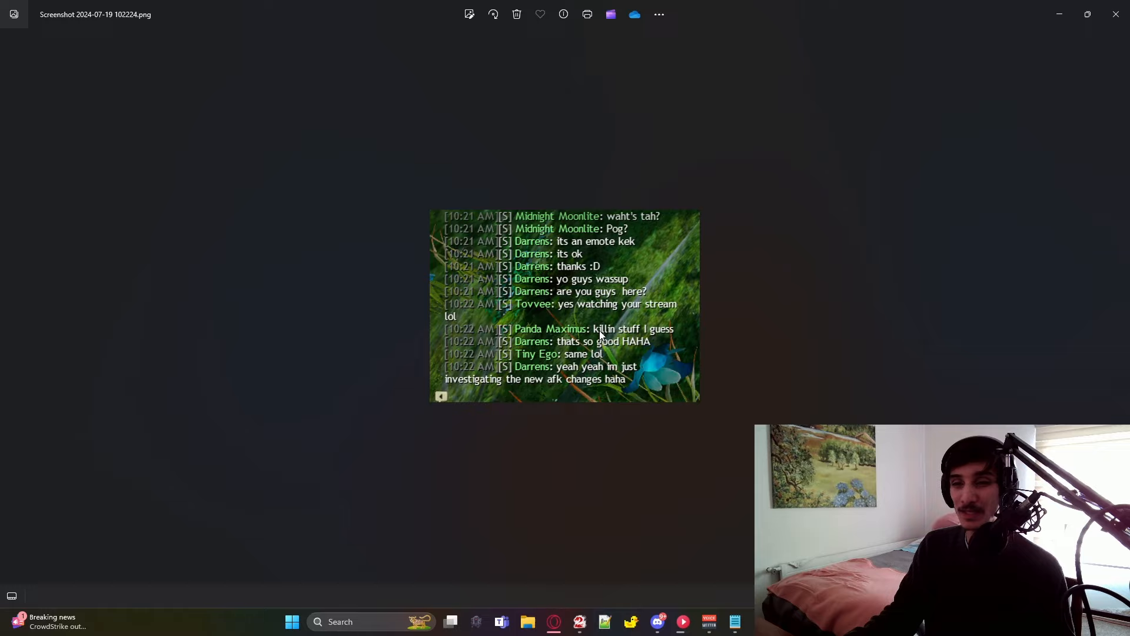
mouse_move(810, 164)
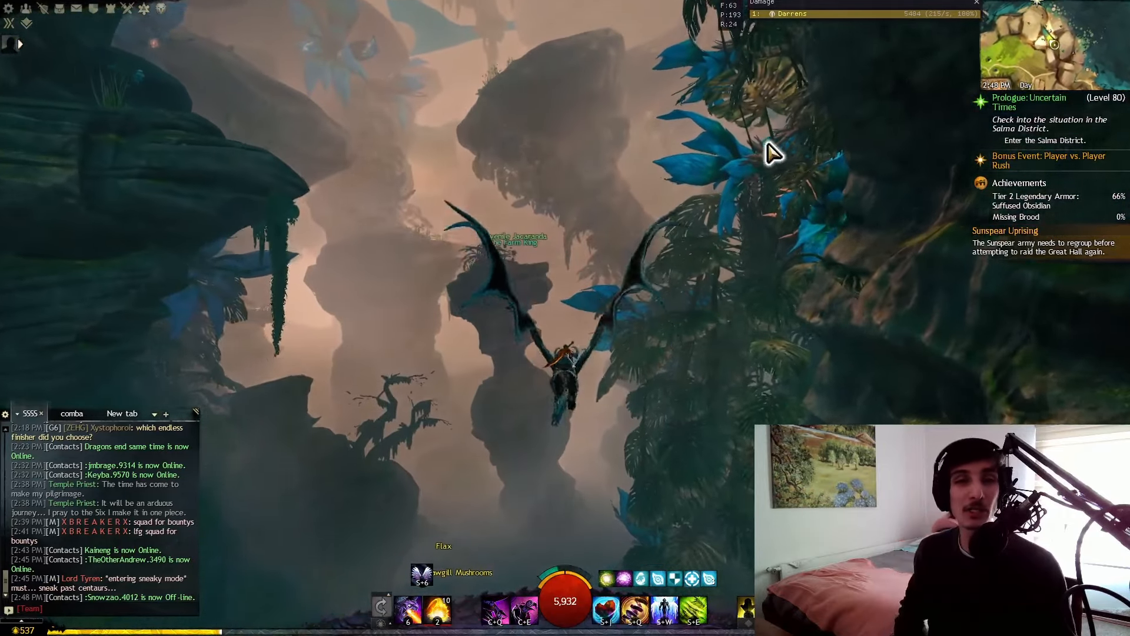
mouse_move(771, 153)
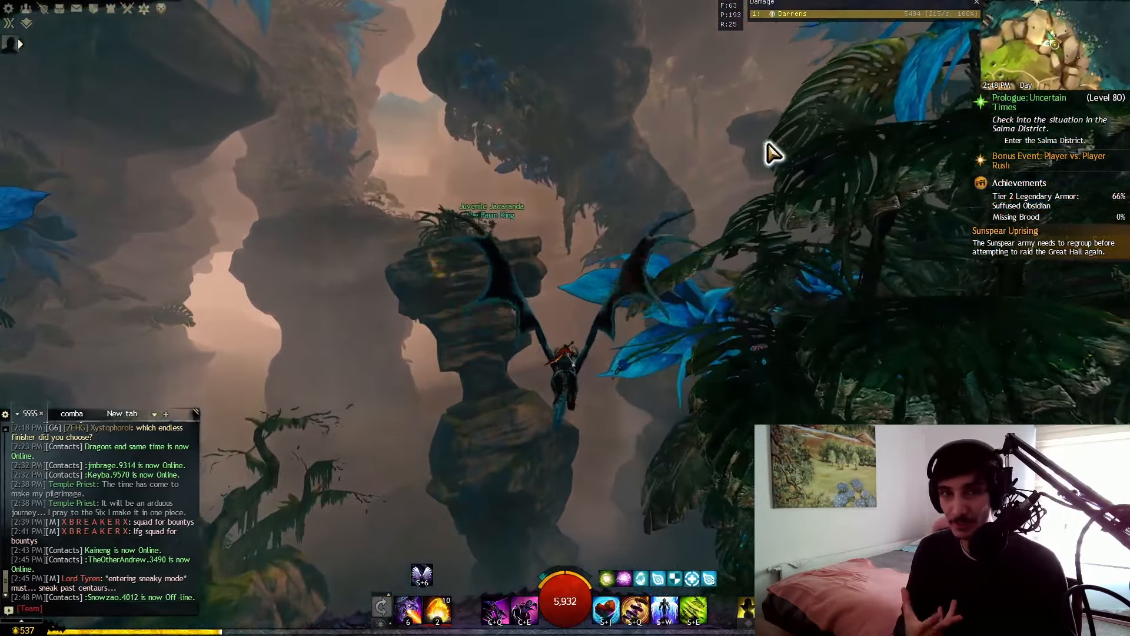